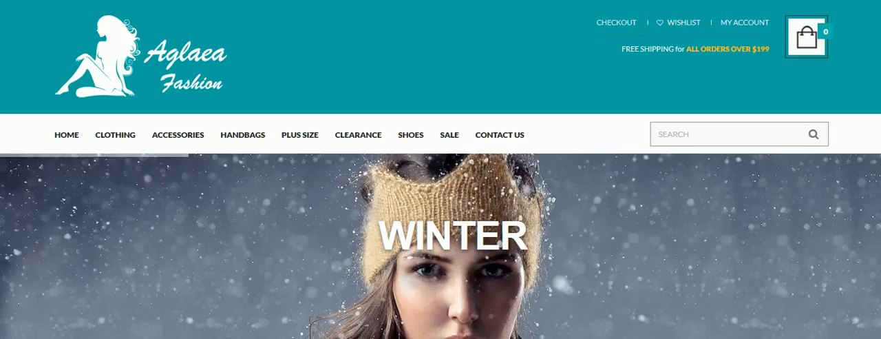
Show the Pages list with all 19 site pages, scrolled down to Home
scroll("down", 3)
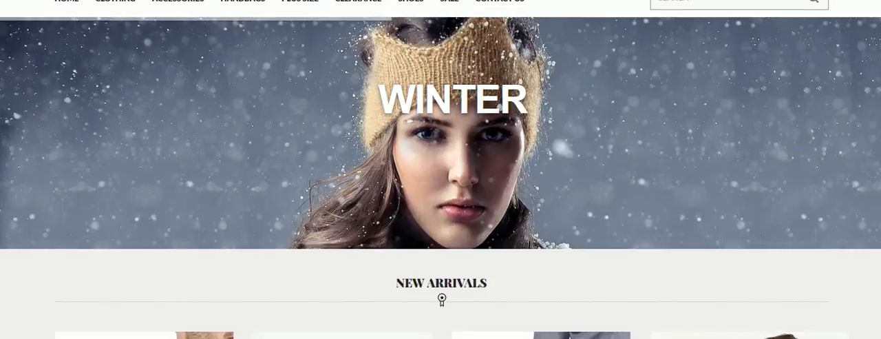
scroll("down", 3)
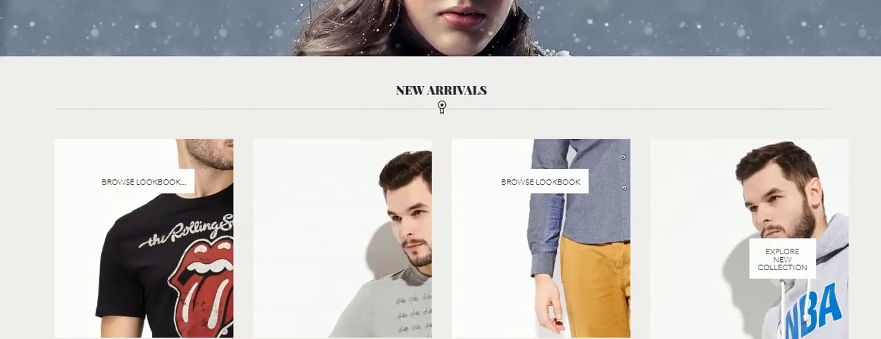
scroll("down", 3)
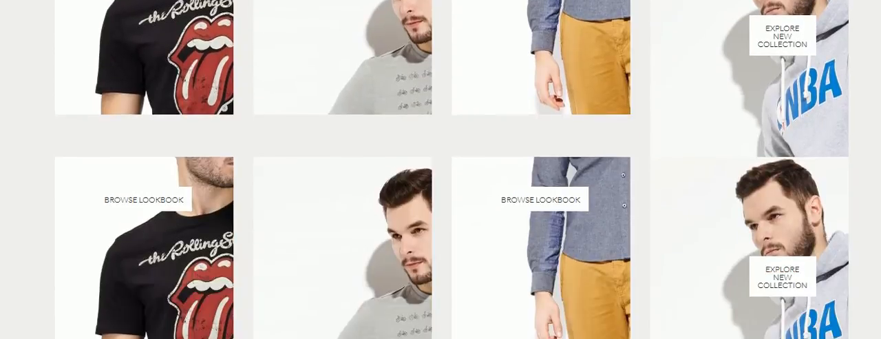
scroll("down", 3)
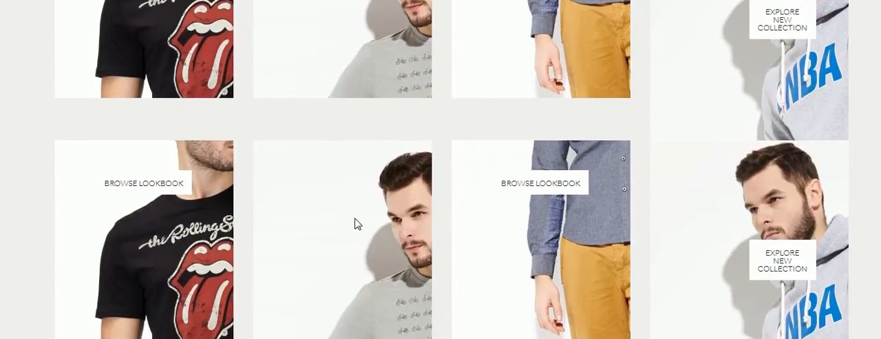
mouse_move(154, 199)
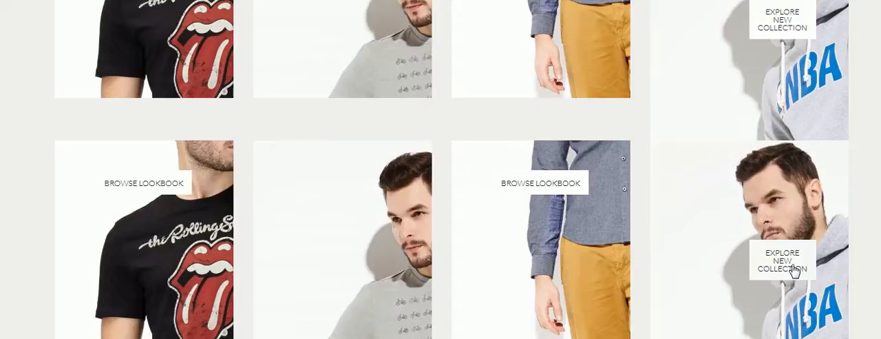
mouse_move(786, 280)
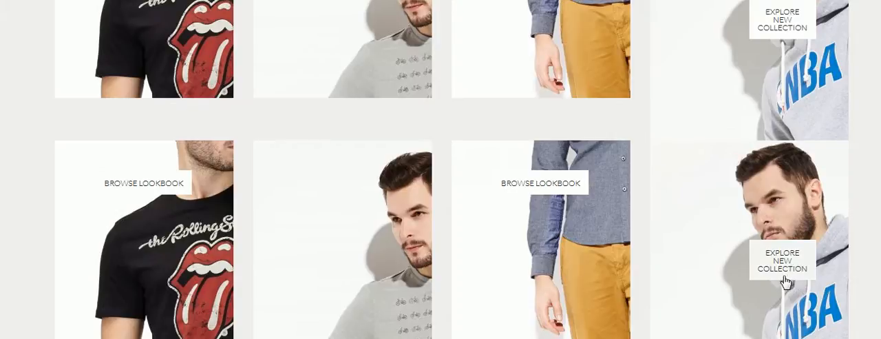
mouse_move(702, 284)
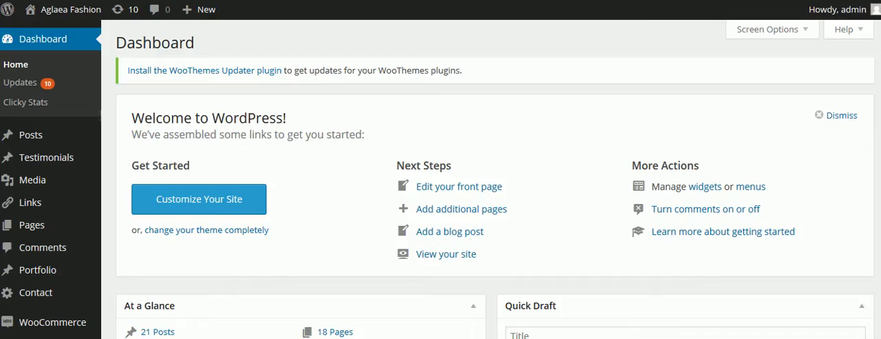
mouse_move(32, 224)
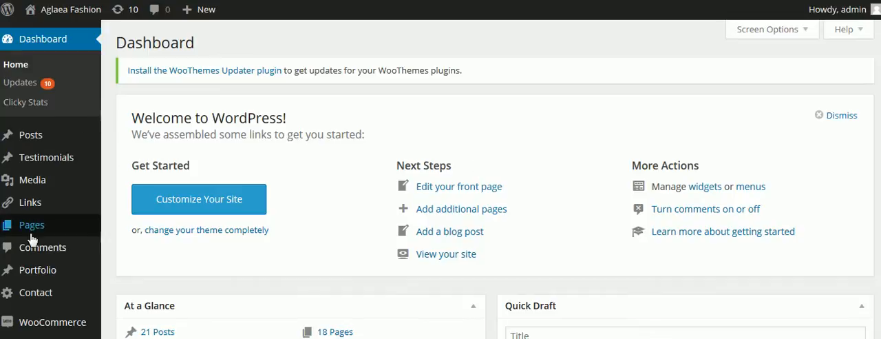
mouse_move(31, 224)
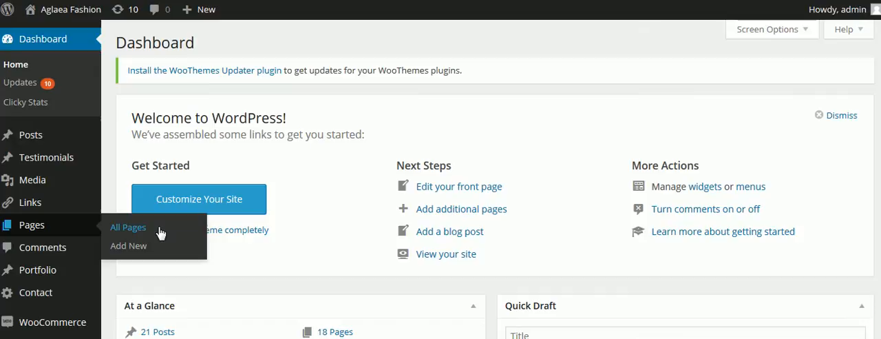
mouse_move(172, 229)
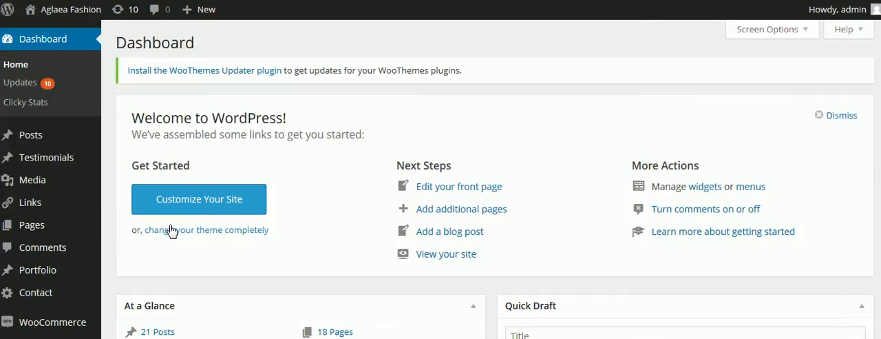
left_click(31, 225)
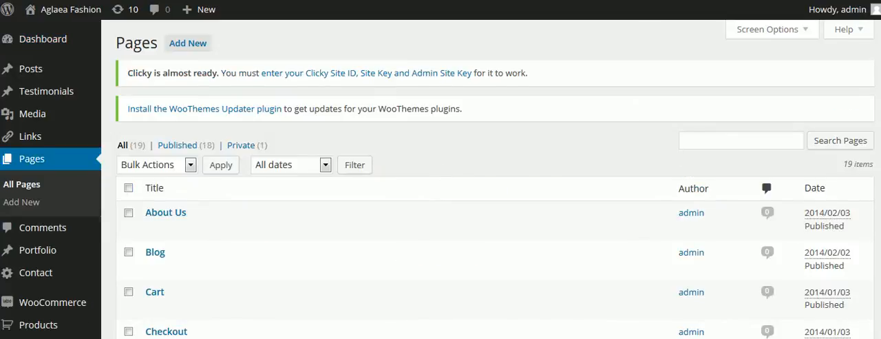
scroll("down", 3)
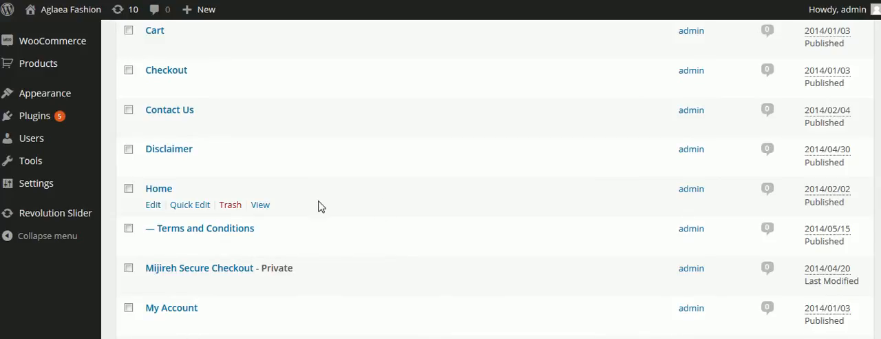
mouse_move(239, 164)
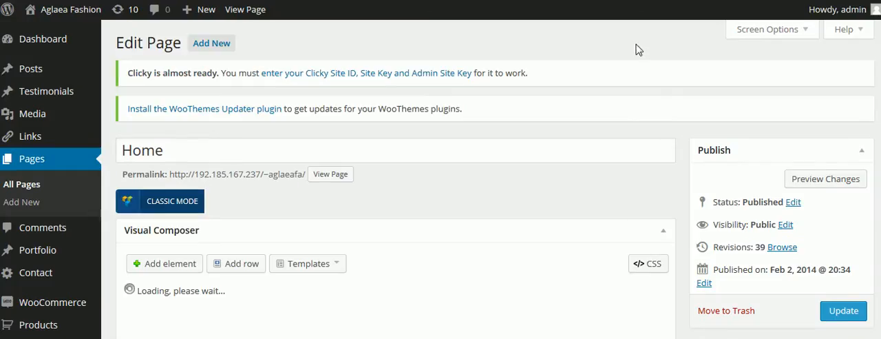
Open Home in Visual Composer and bring up the first banner's Edit Banner dialog
scroll("down", 3)
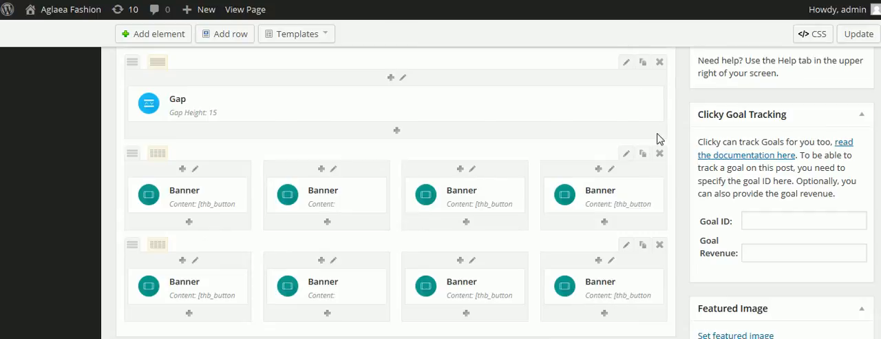
scroll("down", 3)
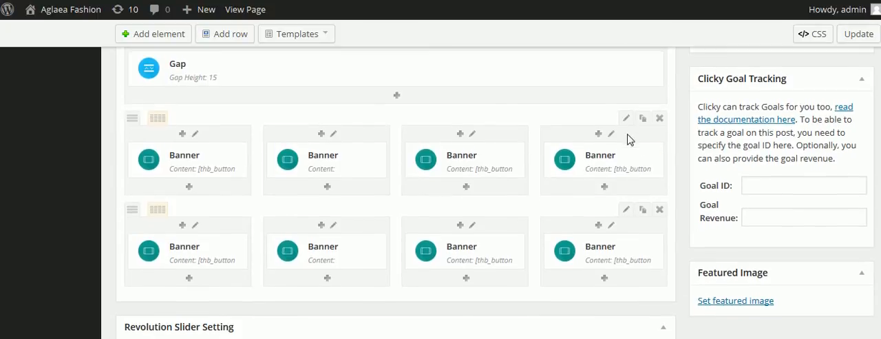
mouse_move(626, 117)
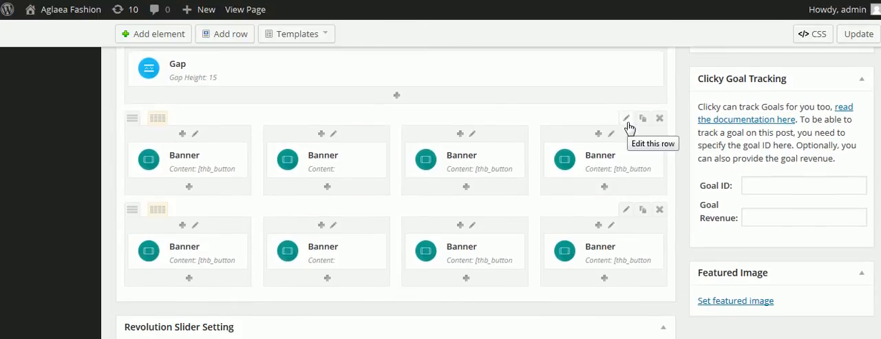
mouse_move(613, 135)
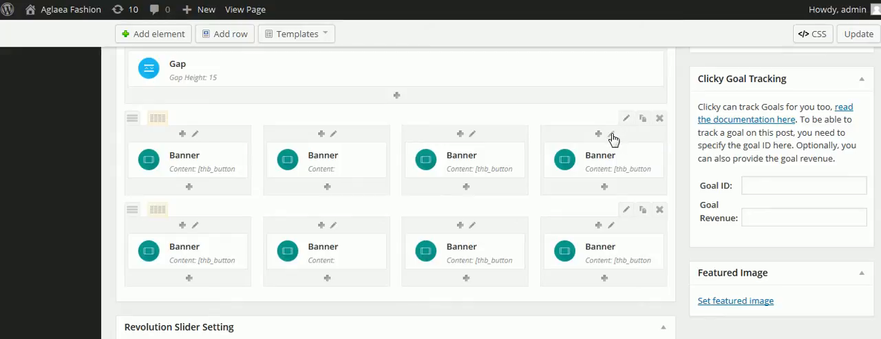
scroll("down", 3)
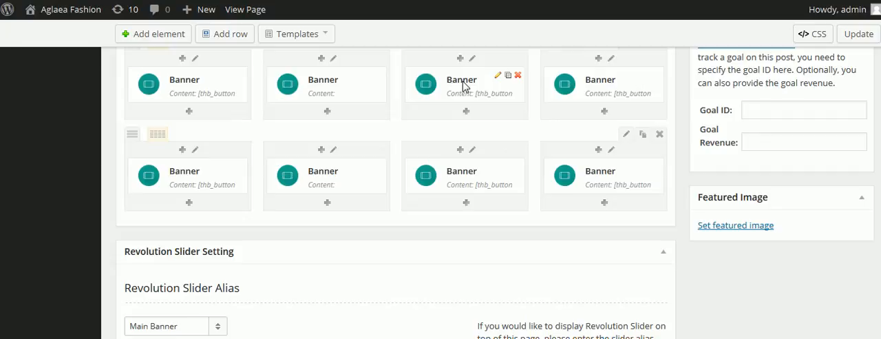
mouse_move(487, 81)
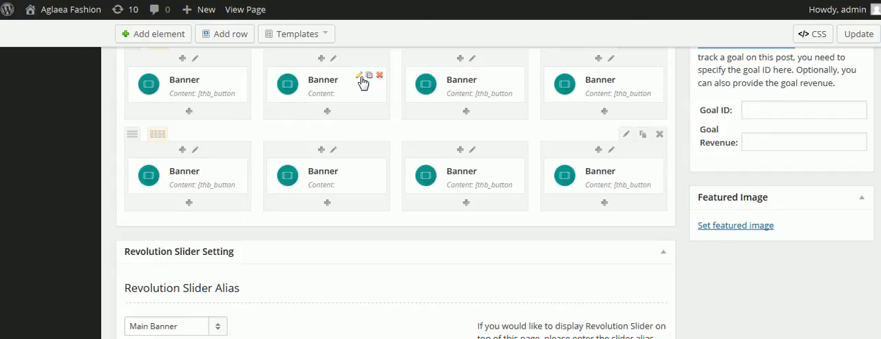
mouse_move(234, 81)
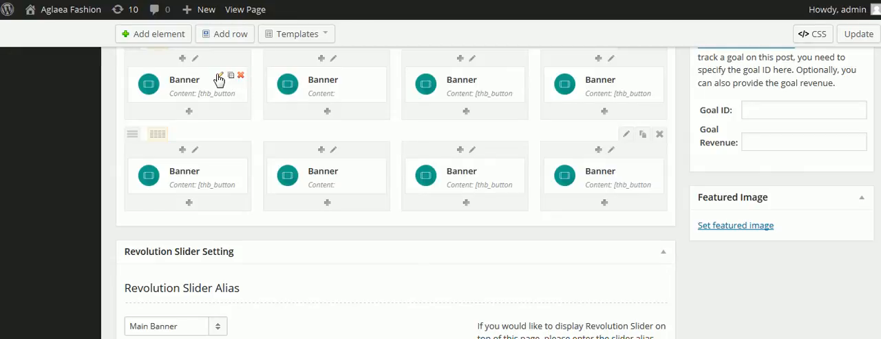
left_click(219, 77)
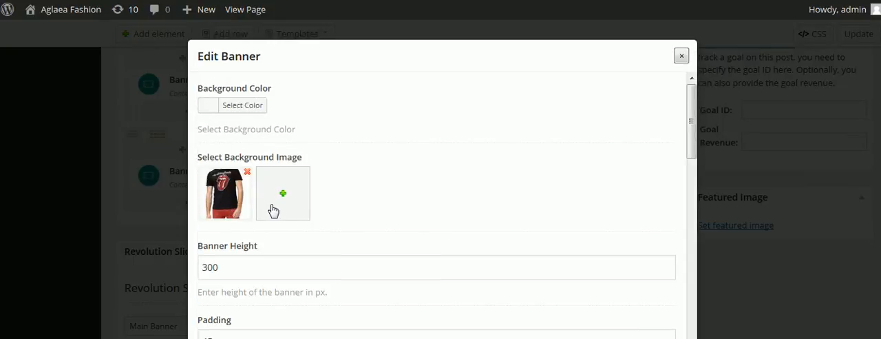
mouse_move(308, 202)
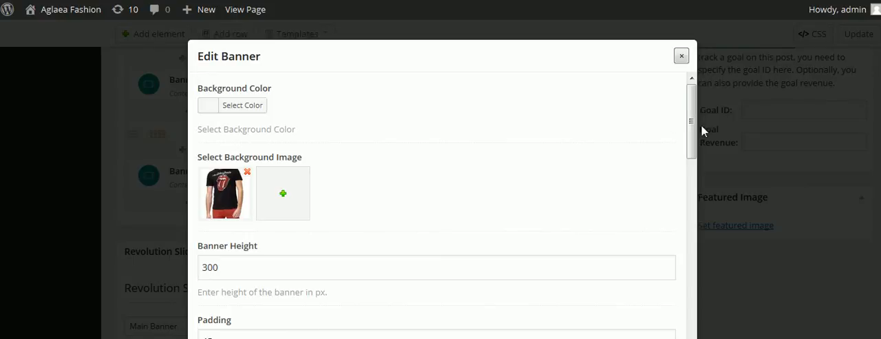
Scroll the Edit Banner dialog to the thb_button shortcode linking to google.com
scroll("down", 3)
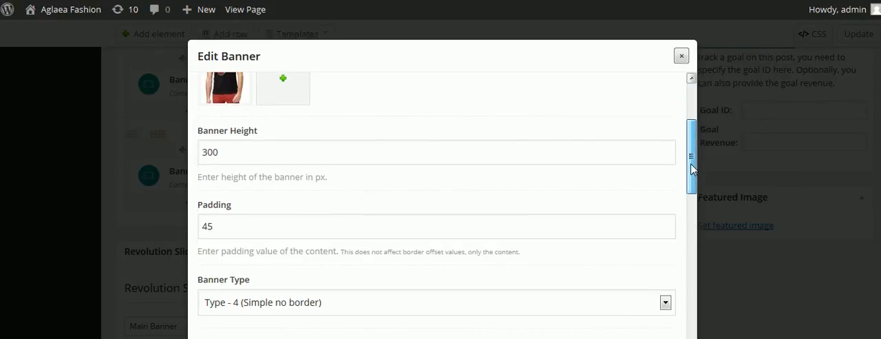
scroll("down", 3)
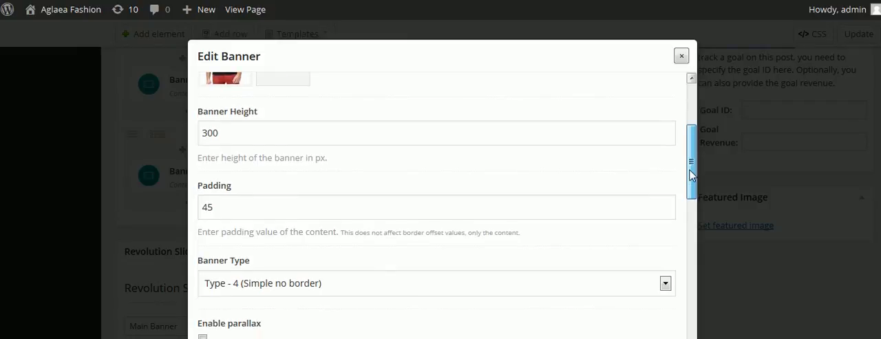
scroll("down", 3)
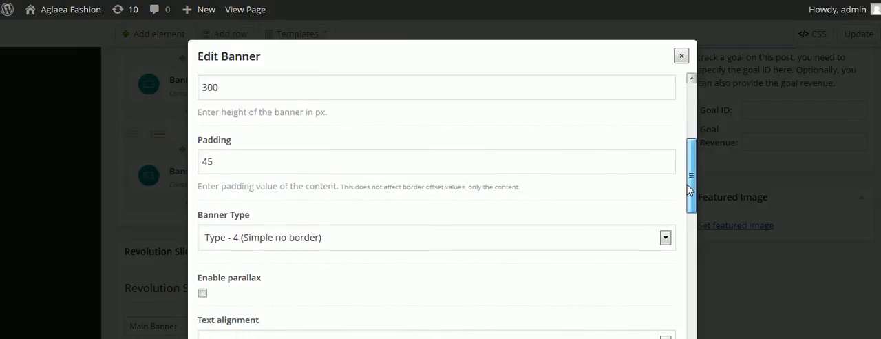
scroll("down", 3)
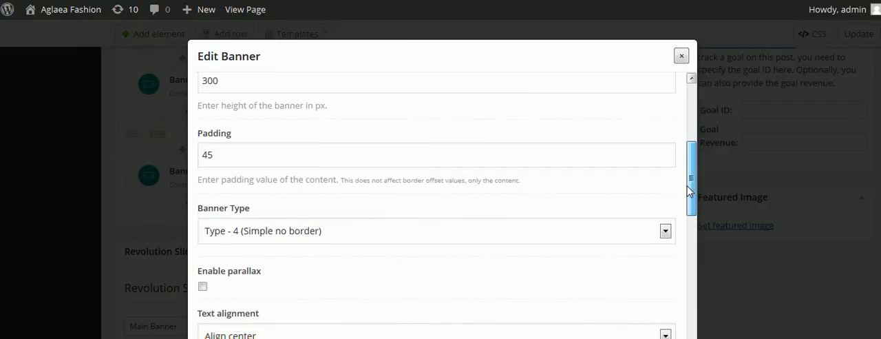
scroll("down", 3)
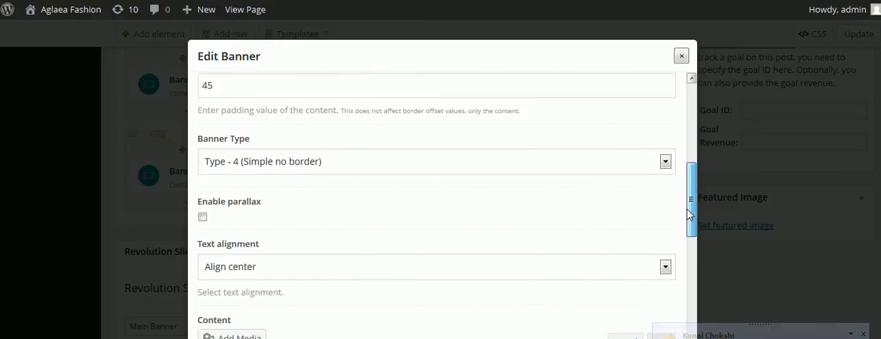
scroll("down", 3)
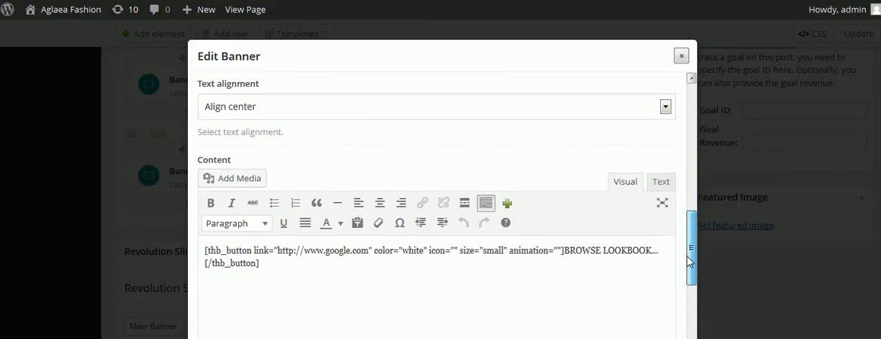
scroll("down", 3)
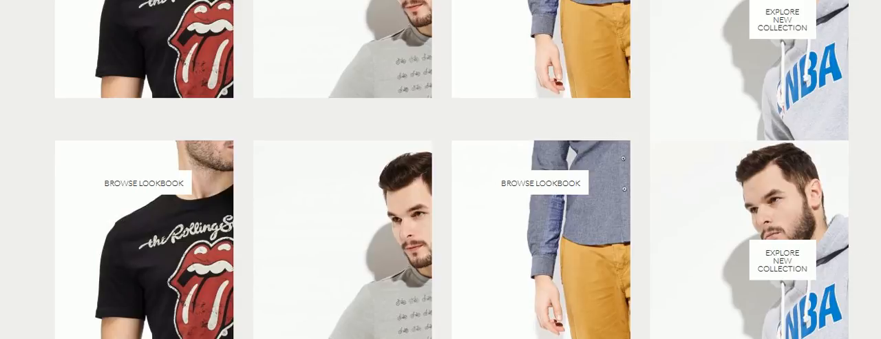
Test the storefront's BROWSE LOOKBOOK button link, then return to the banner editor
scroll("up", 3)
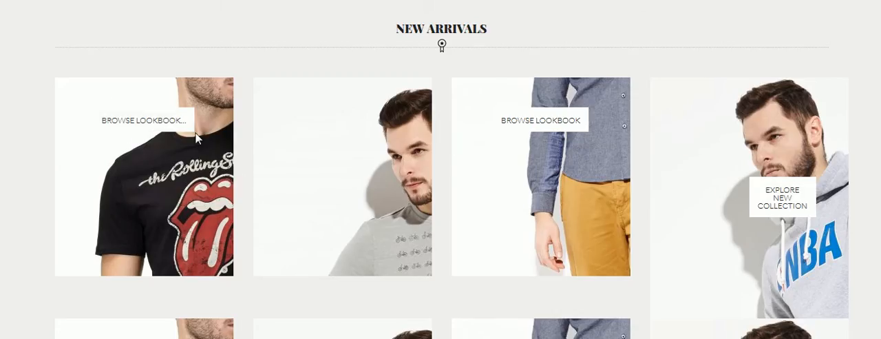
mouse_move(138, 130)
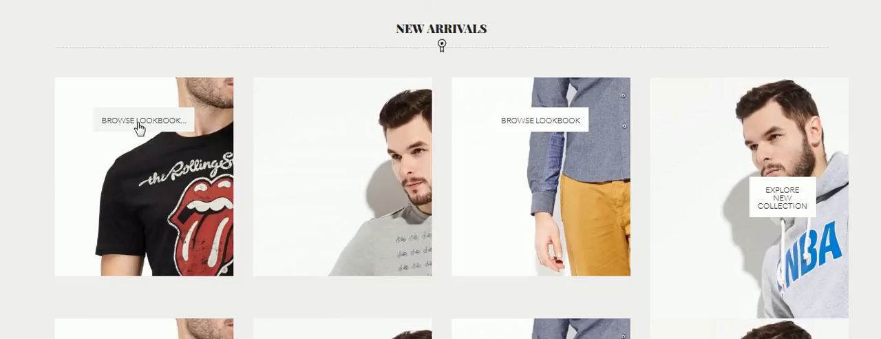
left_click(143, 119)
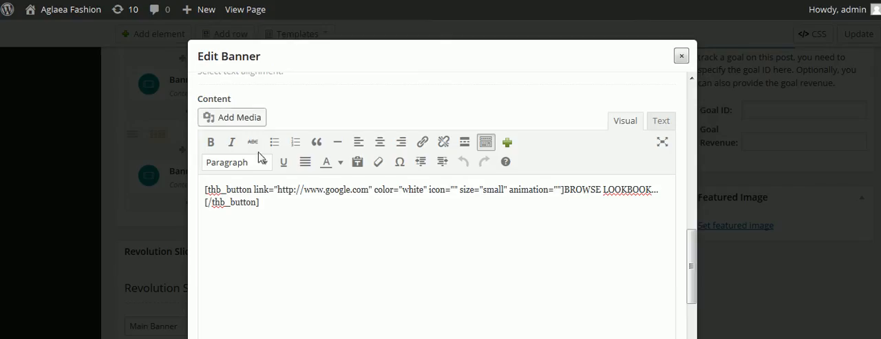
left_click(681, 55)
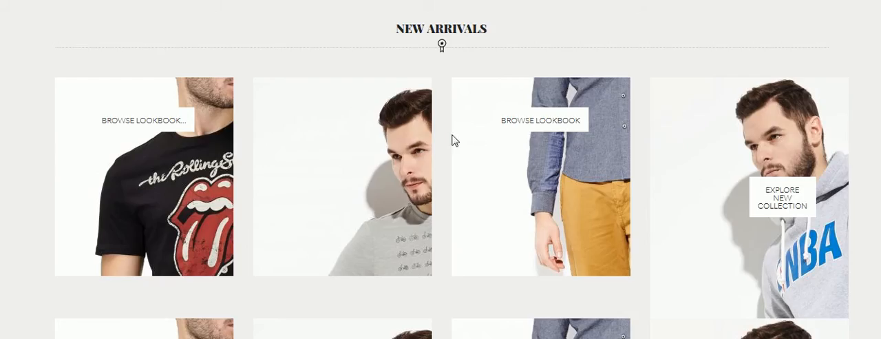
scroll("up", 3)
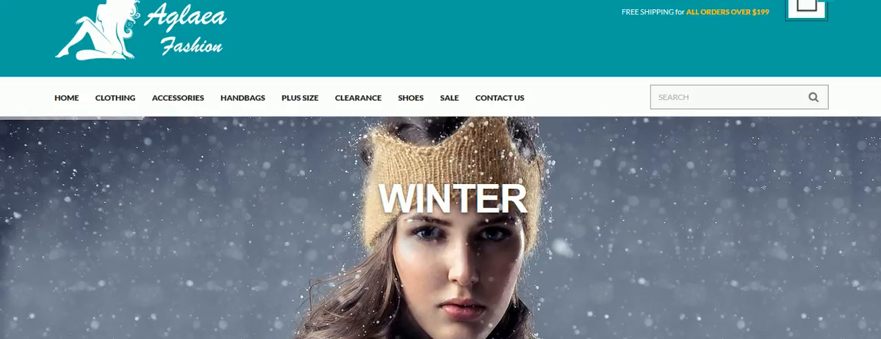
mouse_move(242, 97)
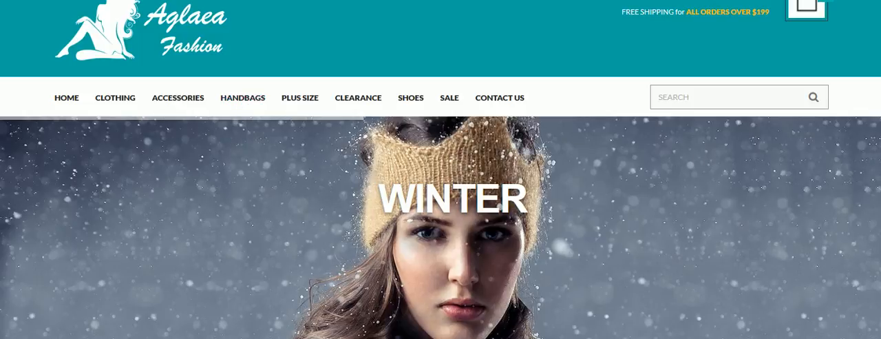
left_click(242, 97)
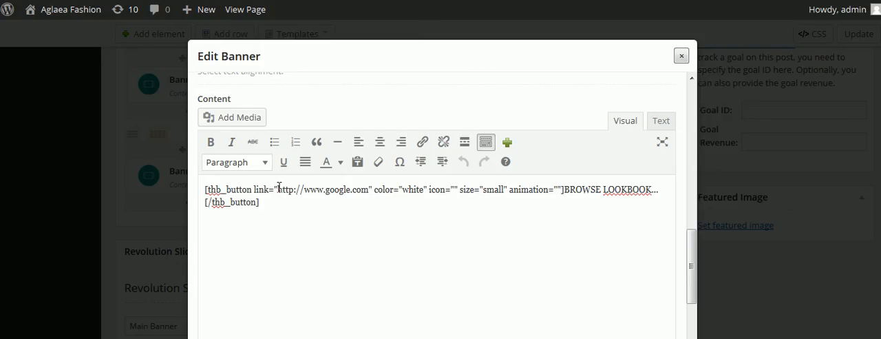
double_click(322, 190)
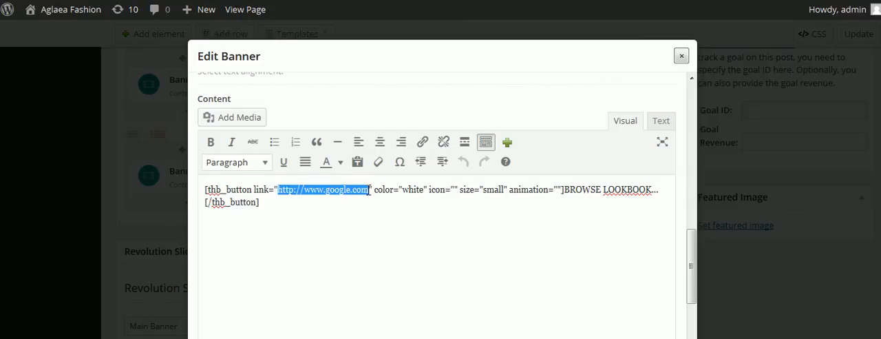
type("http://192.185.167.237/~aglaeafa/product-category/handbags/")
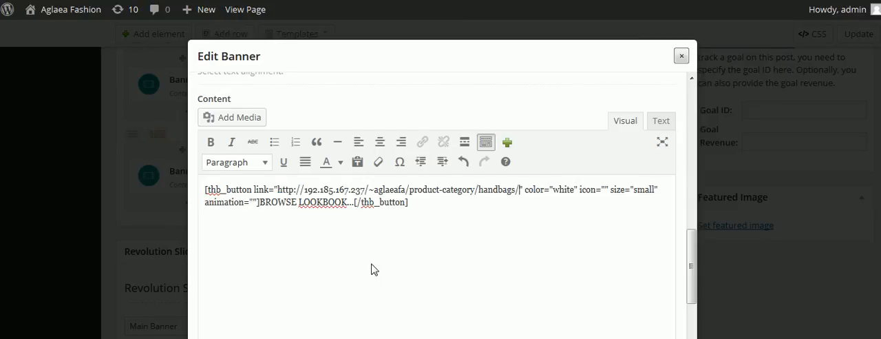
mouse_move(525, 188)
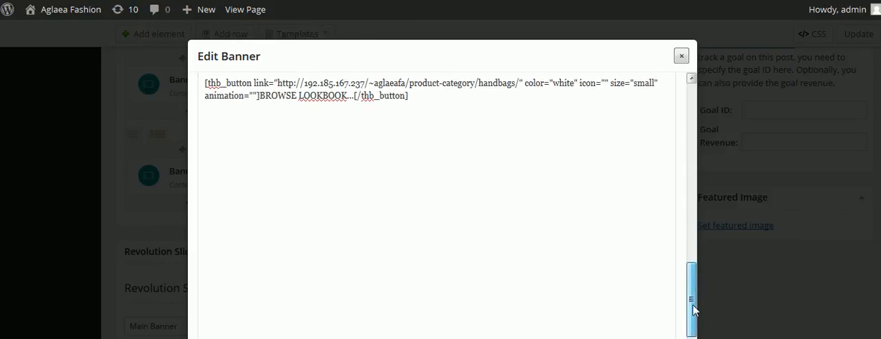
scroll("down", 3)
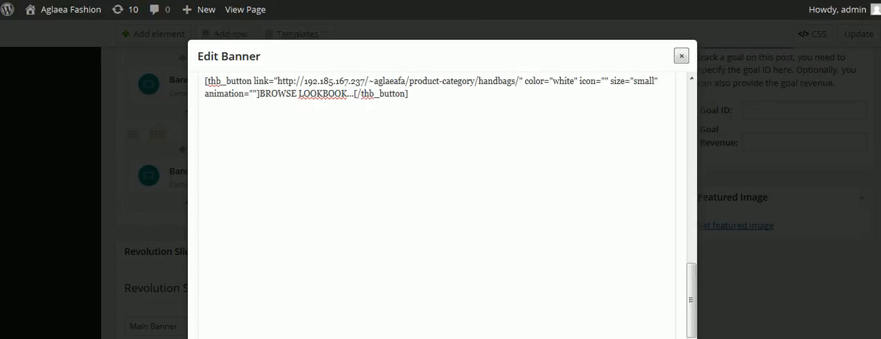